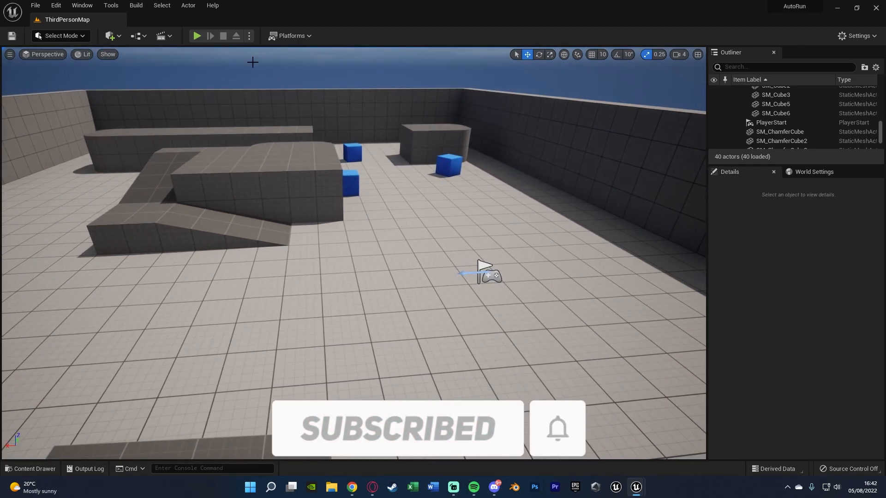
Step: Play-test the level briefly, then bring up the BP_ThirdPersonCharacter event graph
click(196, 36)
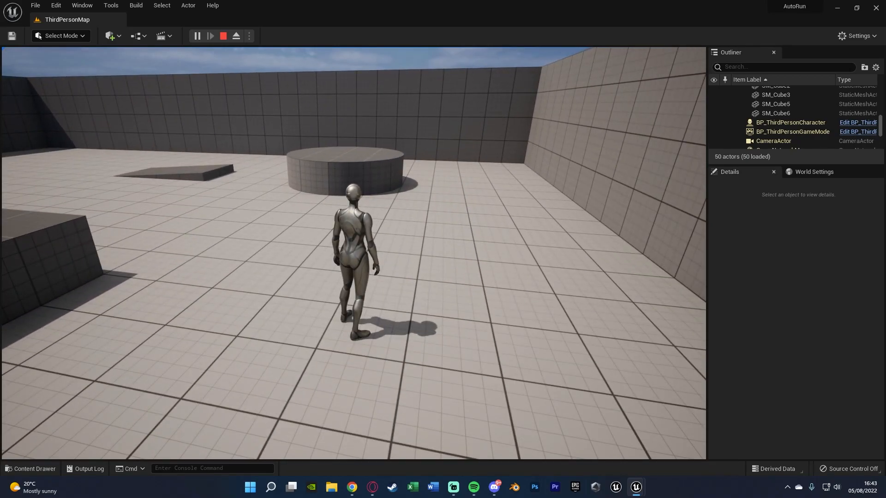
click(222, 36)
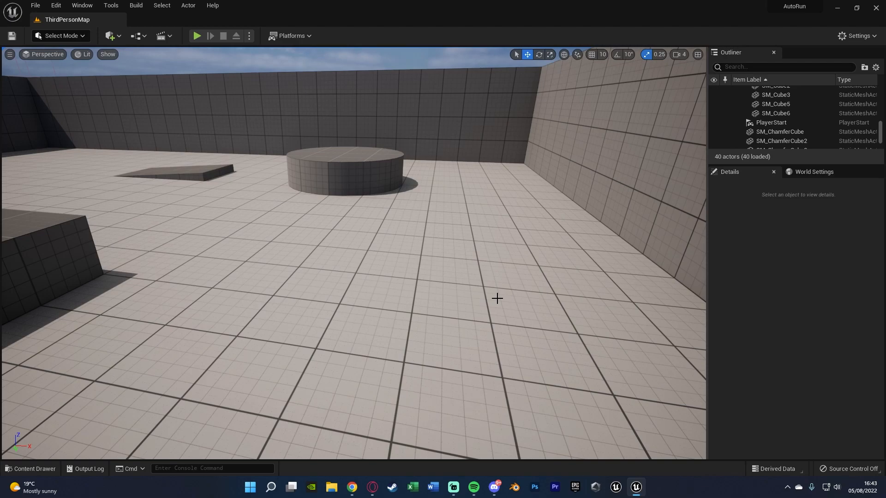
click(31, 472)
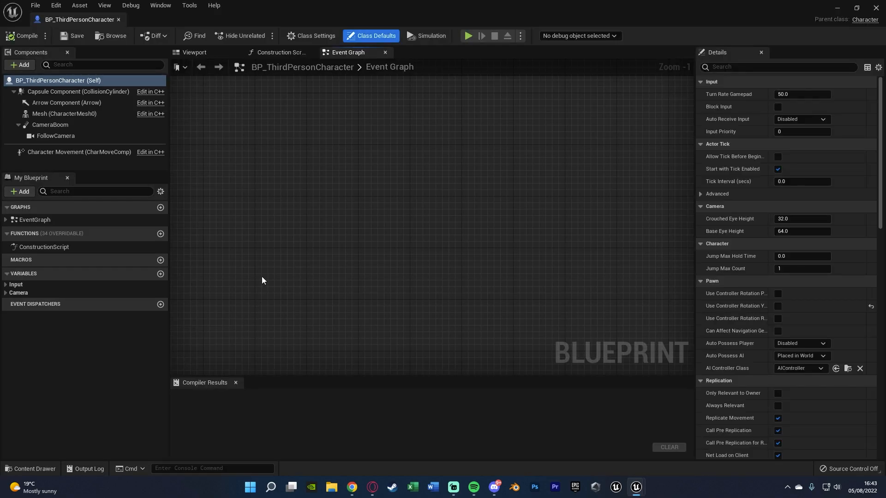
mouse_move(259, 151)
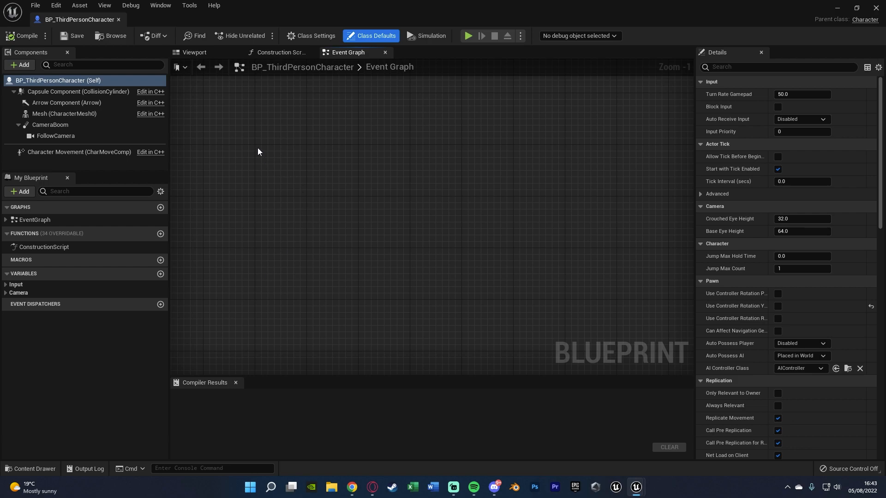
Step: Add an Equals key event and wire its Pressed output into a Flip Flop node
right_click(258, 151)
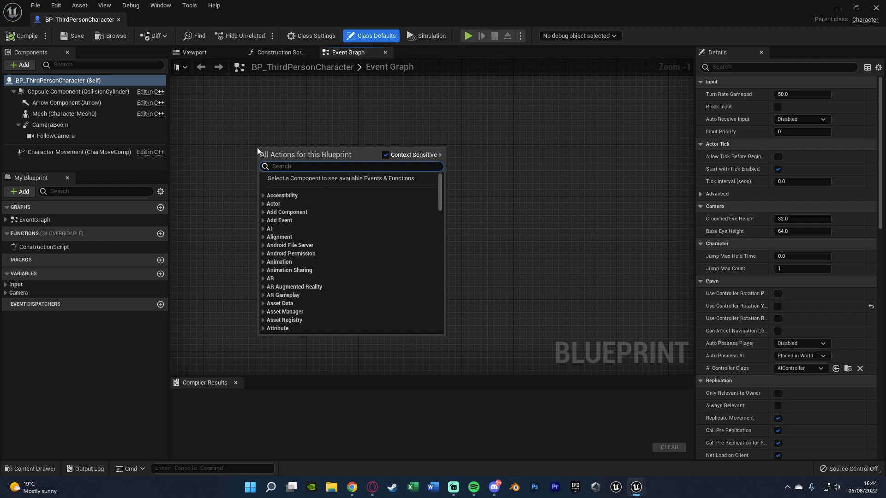
text(eqa)
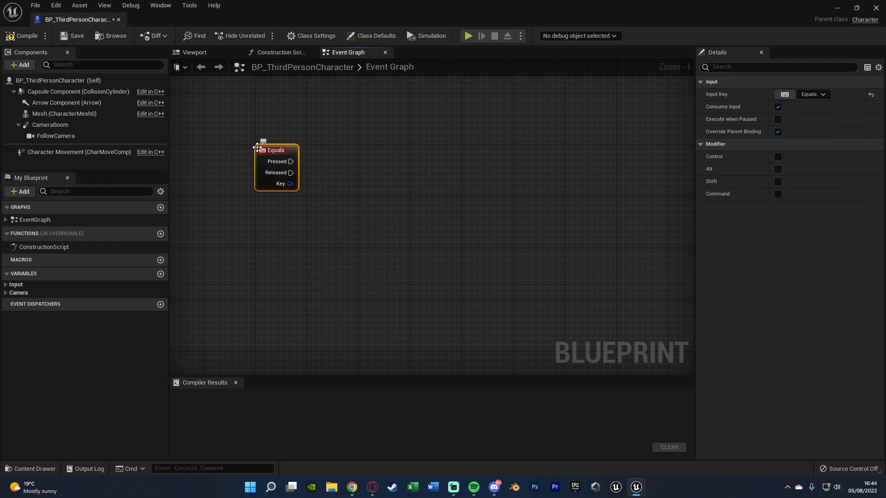
mouse_move(291, 161)
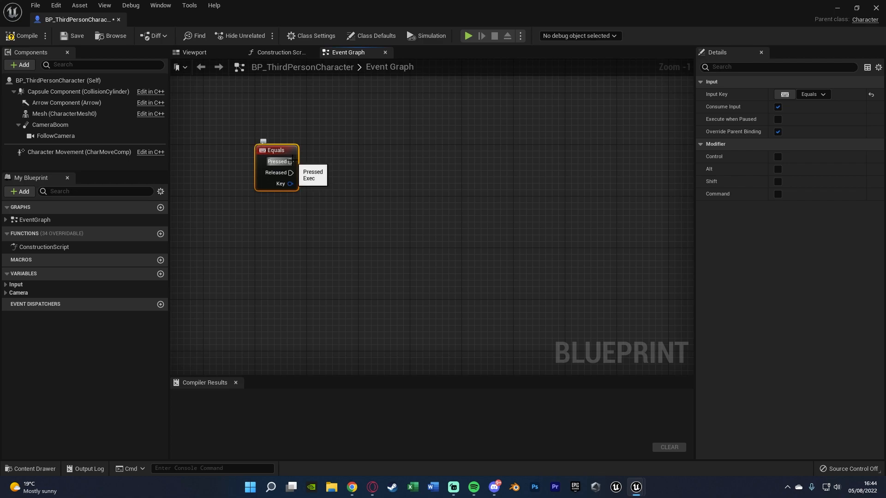
drag(291, 161, 335, 161)
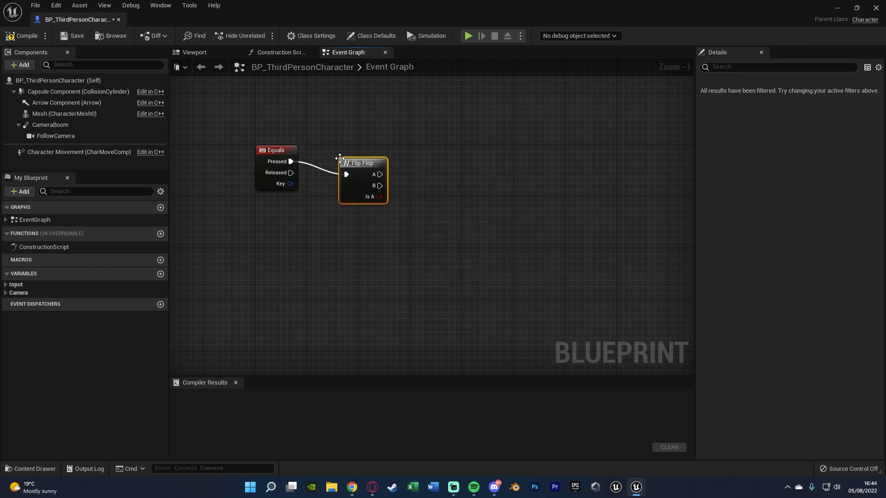
drag(362, 162, 336, 149)
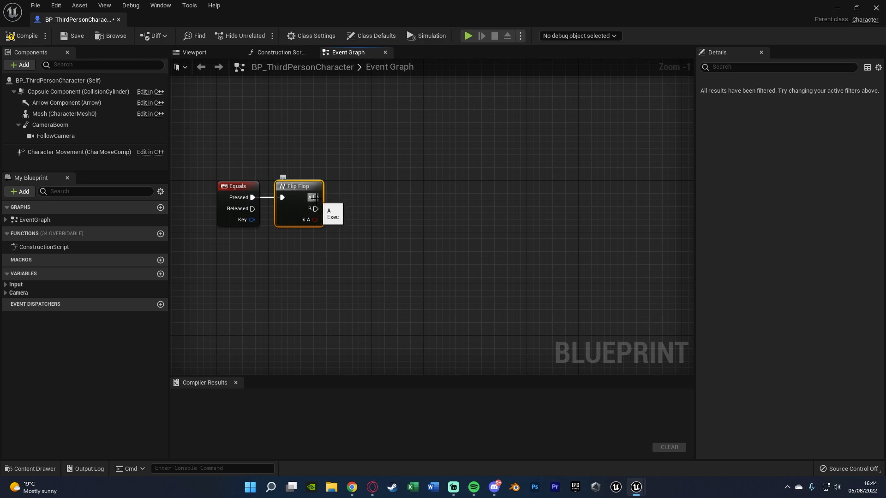
Step: Add a Set Timer by Event off Flip Flop A with Time 0.01 and Looping enabled
drag(317, 198, 372, 197)
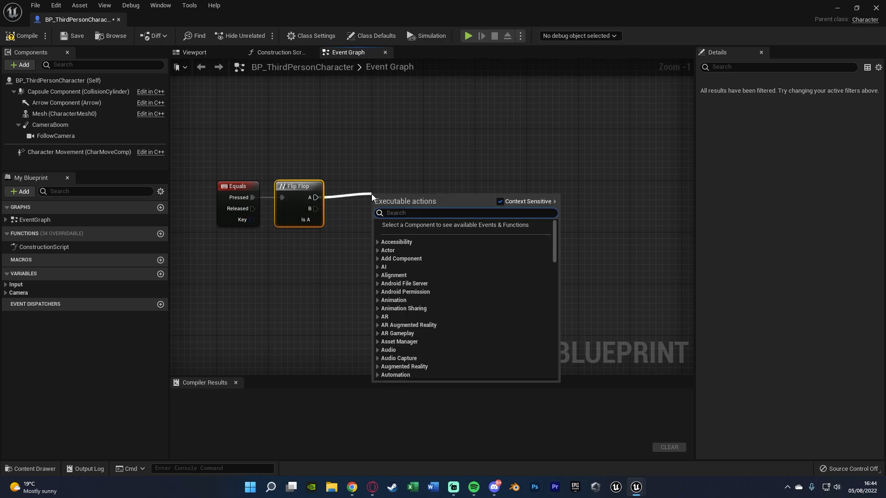
text(set time)
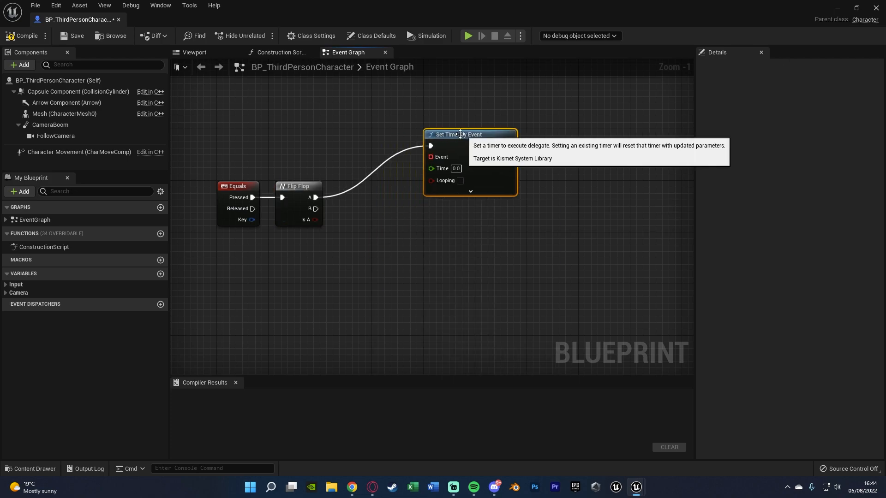
drag(459, 134, 406, 185)
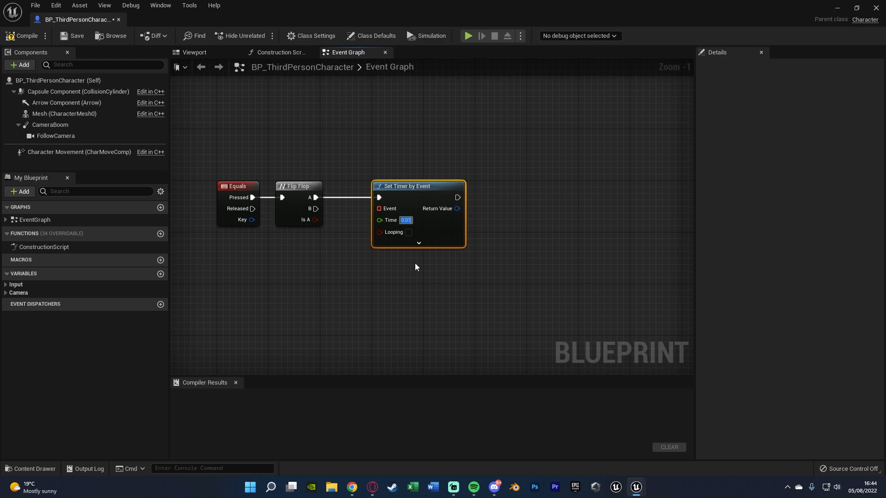
mouse_move(410, 232)
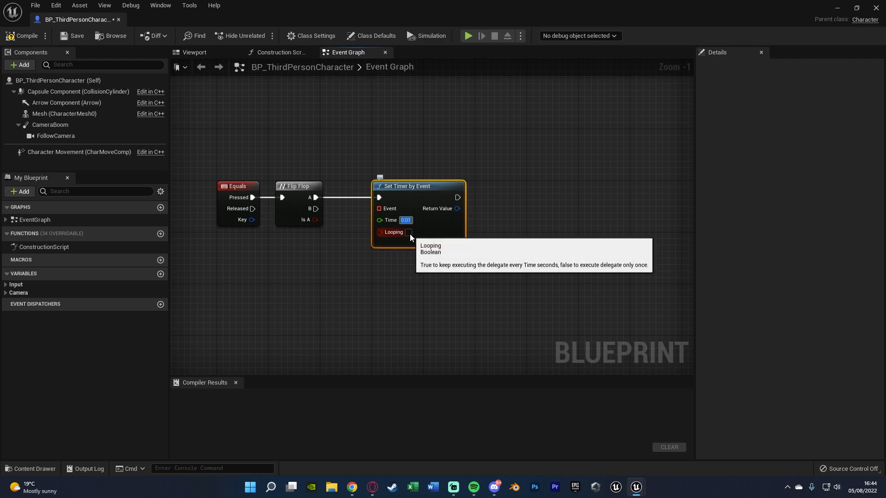
click(408, 233)
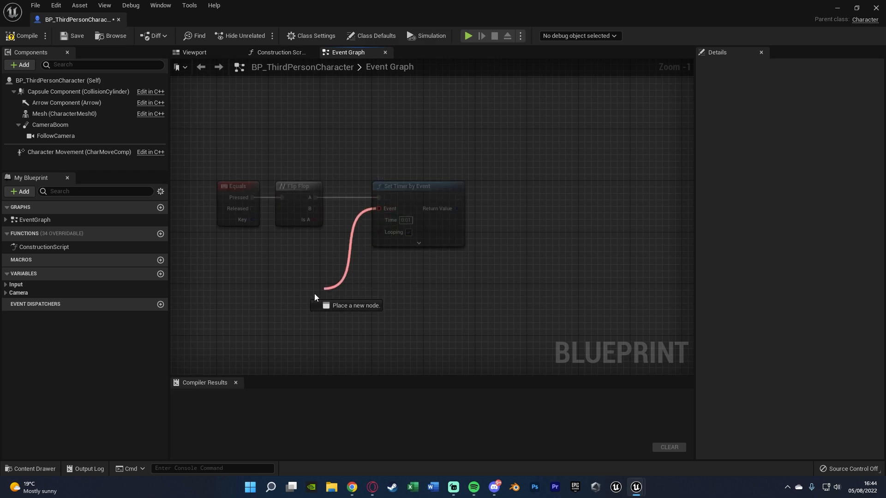
Step: Feed the timer's Event input from a new custom event named Auto Run
text(cust)
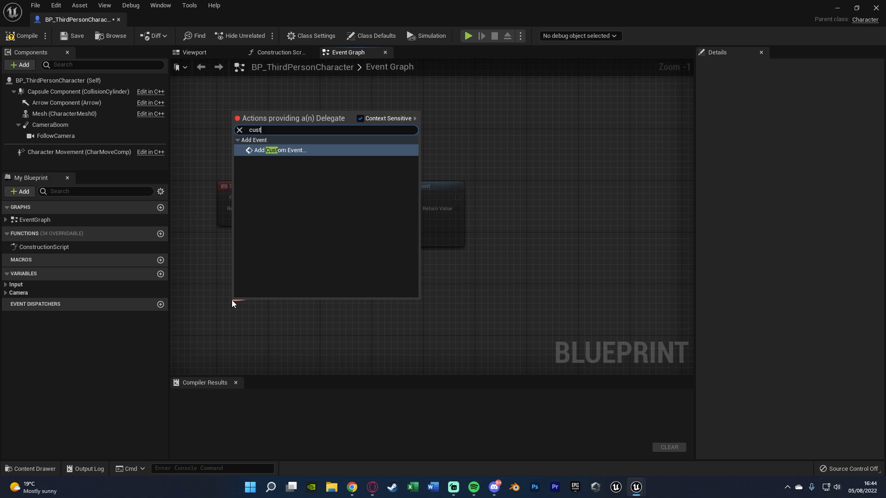
click(281, 149)
text(Auto Run)
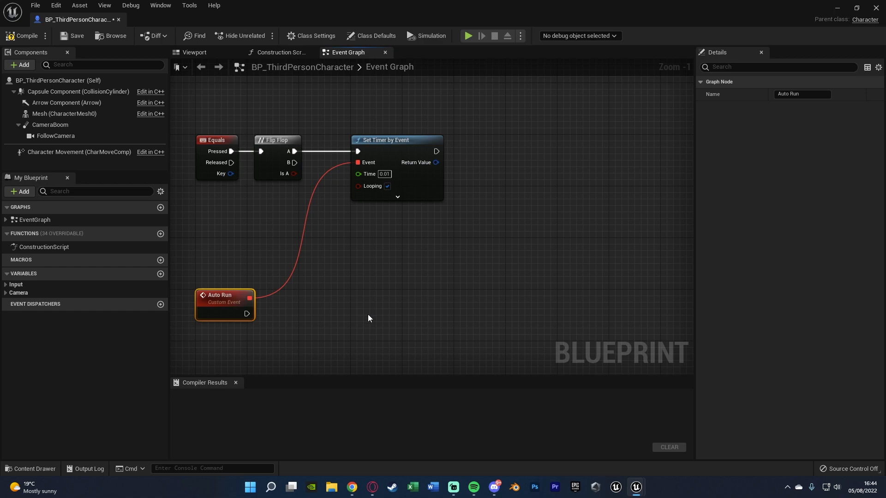
mouse_move(315, 301)
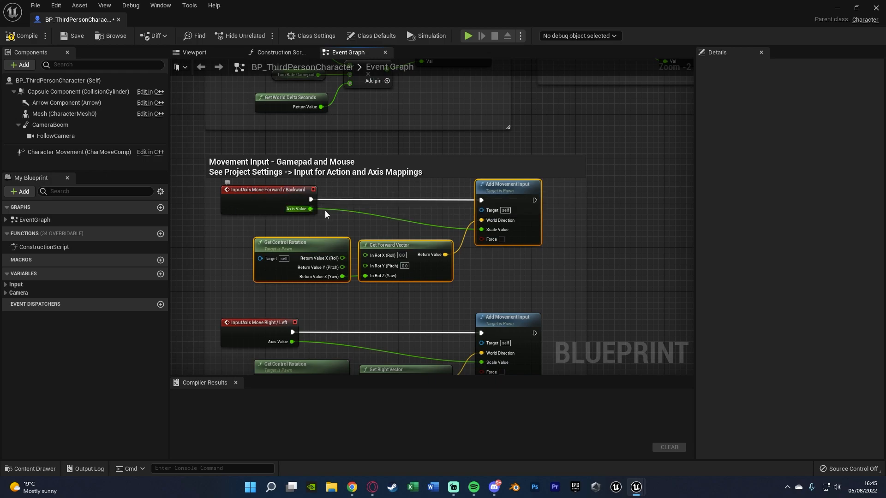
Step: Scroll down to the movement input section to copy its Add Movement Input nodes
scroll(down, 3)
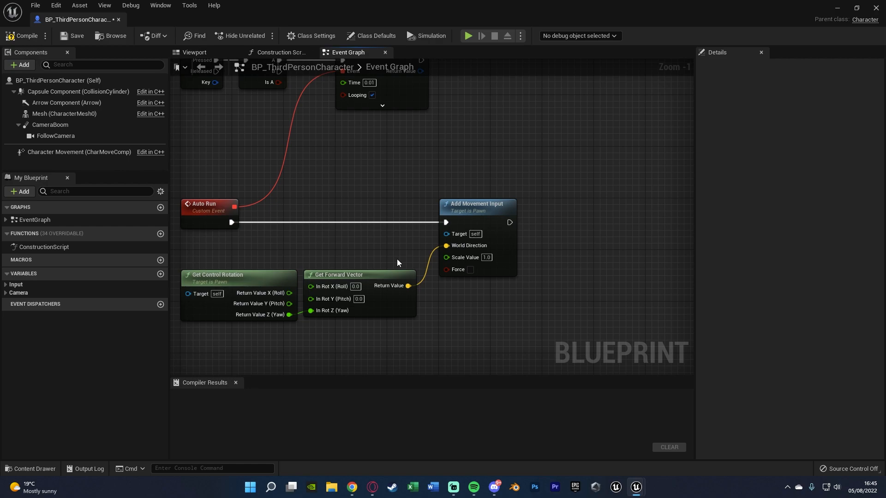
mouse_move(394, 259)
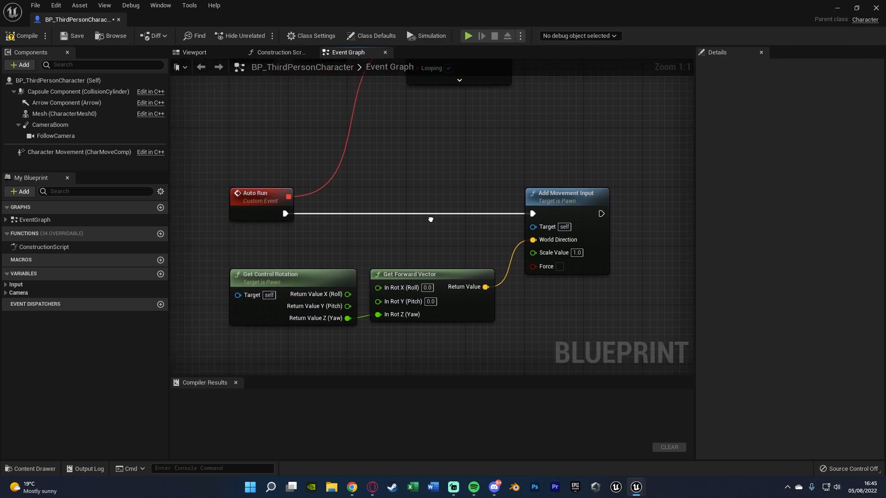
mouse_move(400, 225)
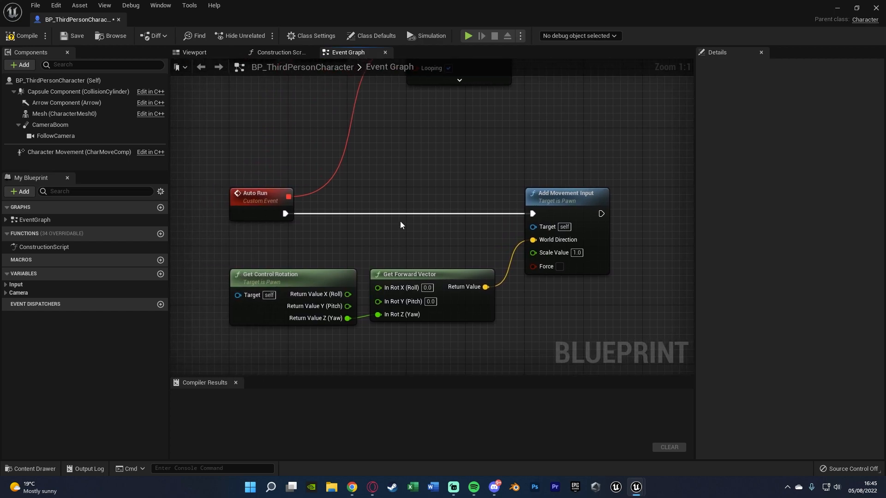
mouse_move(339, 226)
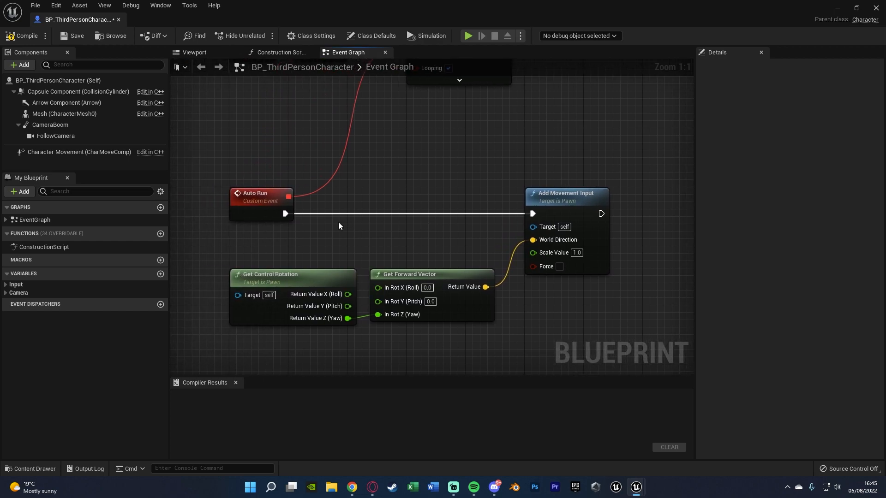
mouse_move(388, 237)
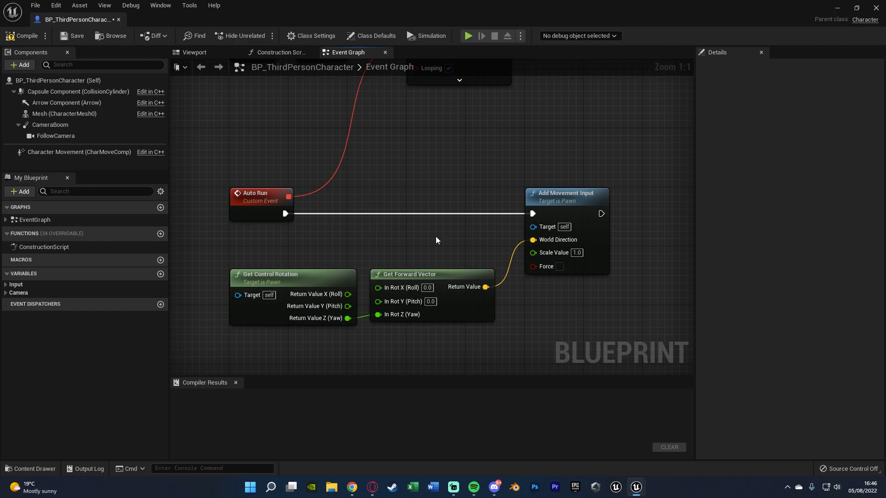
mouse_move(448, 187)
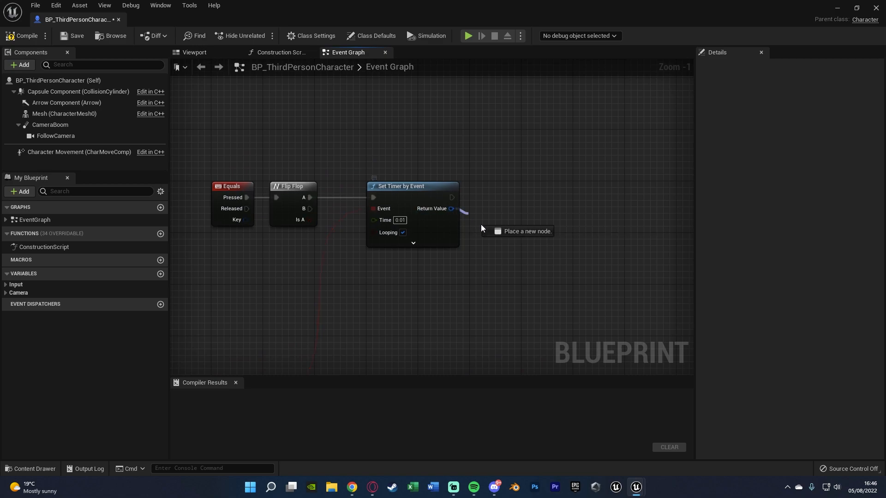
Step: Add Clear and Invalidate Timer by Handle from the timer's Return Value on Flip Flop B
drag(451, 208, 500, 273)
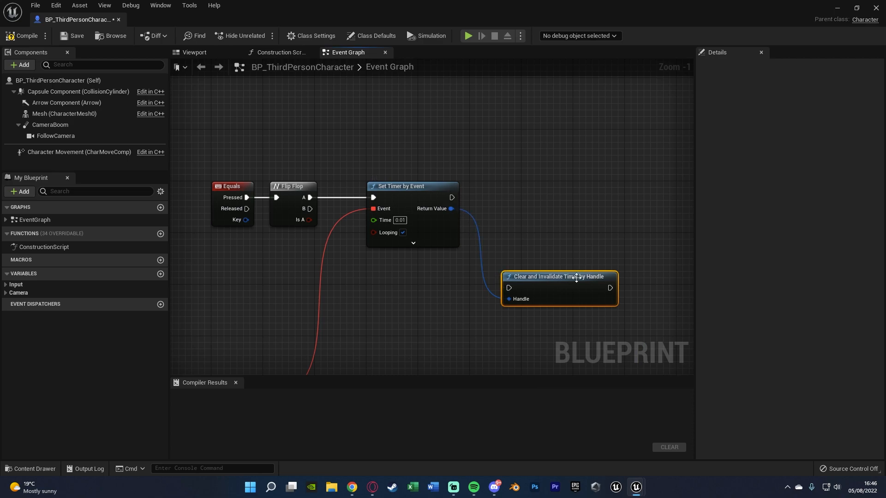
drag(558, 276, 417, 276)
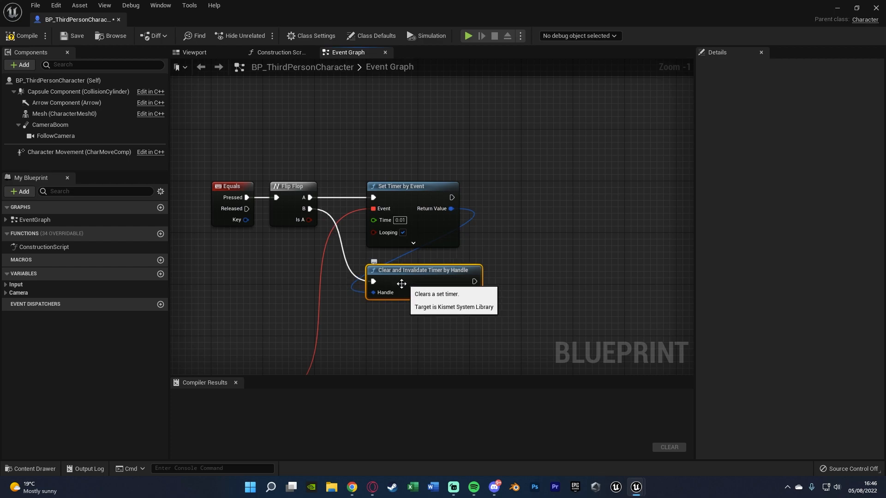
mouse_move(392, 330)
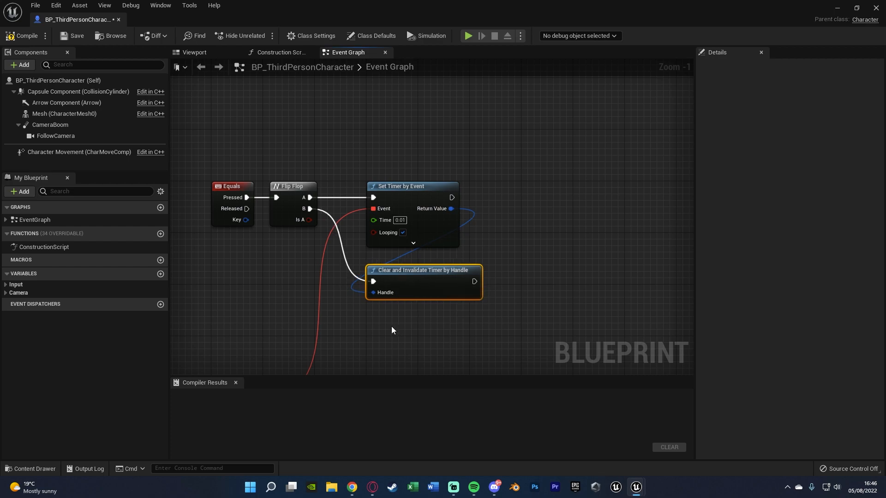
mouse_move(400, 221)
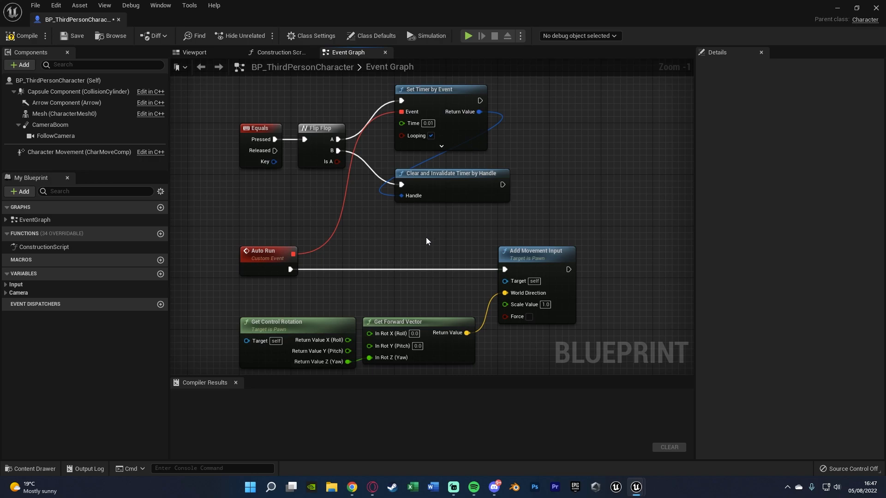
Step: Return to the level and play it to test the auto-run toggle
click(22, 36)
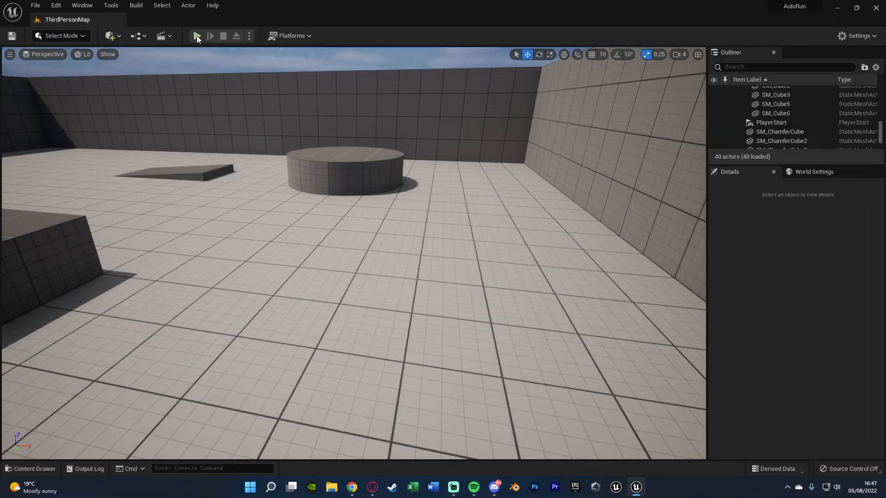
click(198, 36)
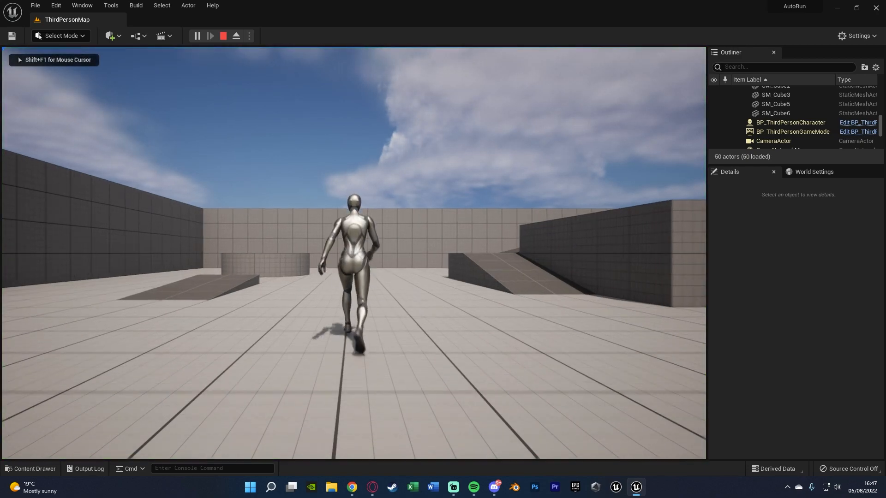